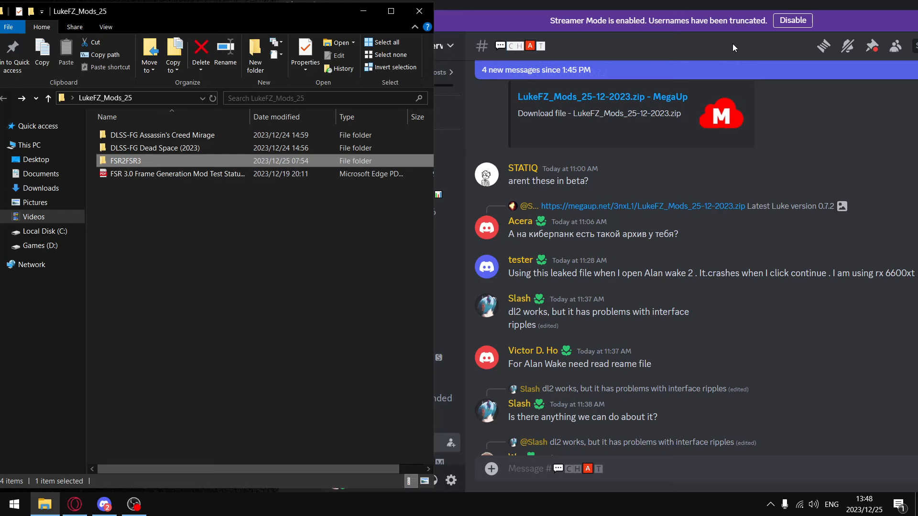
Reach the Alan Wake 2 folder in the FrameGen Drive via the lukefz Patreon link and view its mod files
{"action": "left_click", "coordinate": [74, 504]}
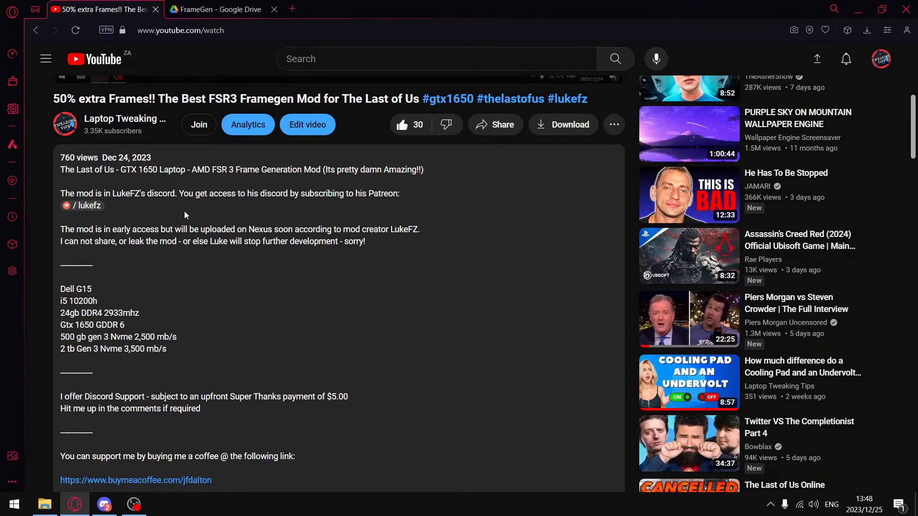
{"action": "mouse_move", "coordinate": [91, 211]}
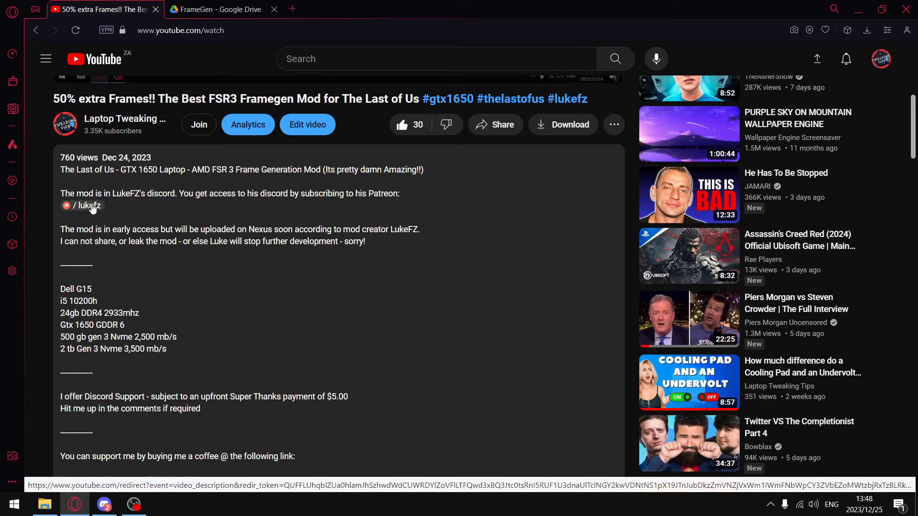
{"action": "mouse_move", "coordinate": [90, 214]}
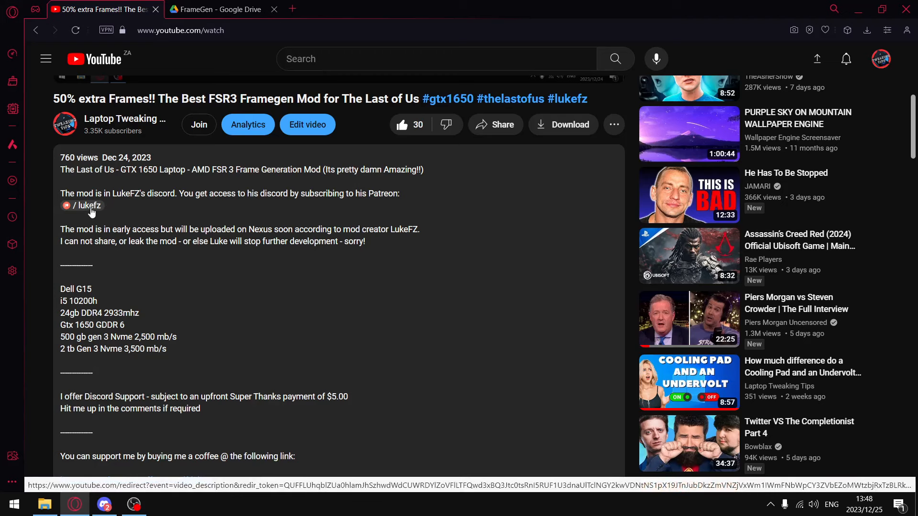
{"action": "left_click", "coordinate": [215, 9]}
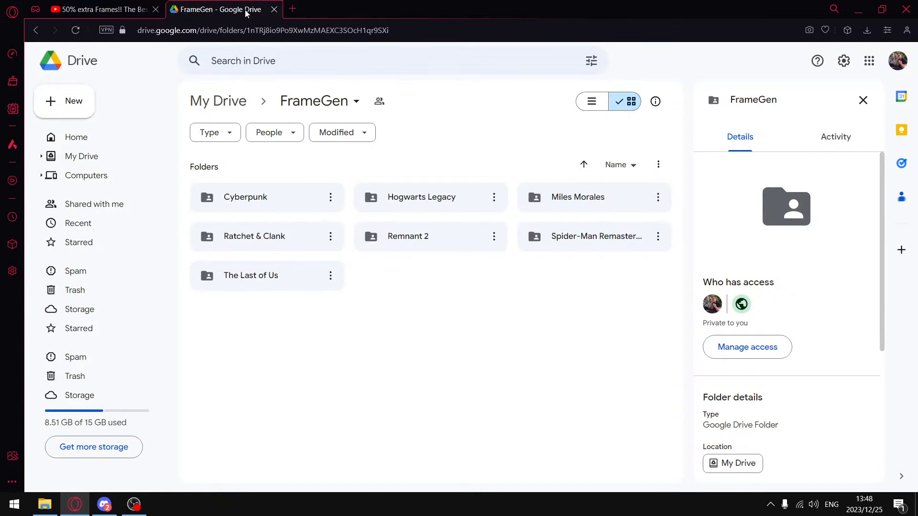
{"action": "mouse_move", "coordinate": [314, 100]}
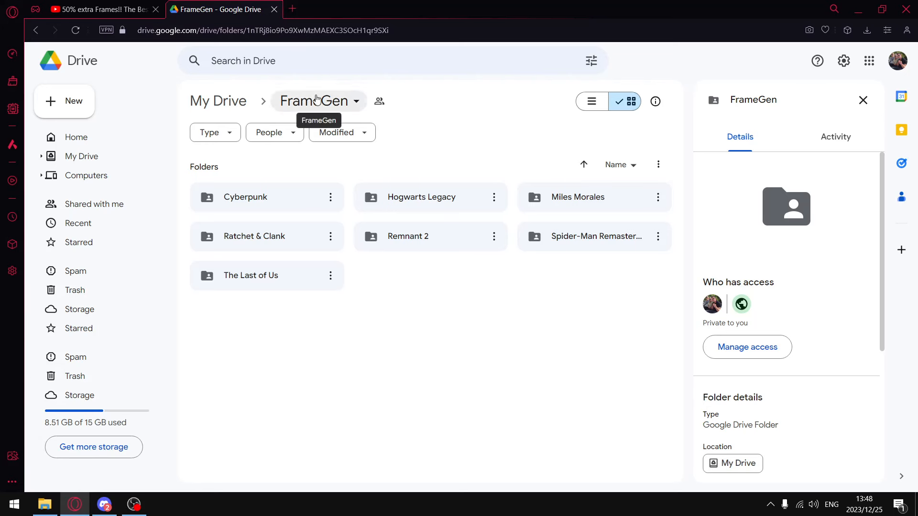
{"action": "mouse_move", "coordinate": [316, 100]}
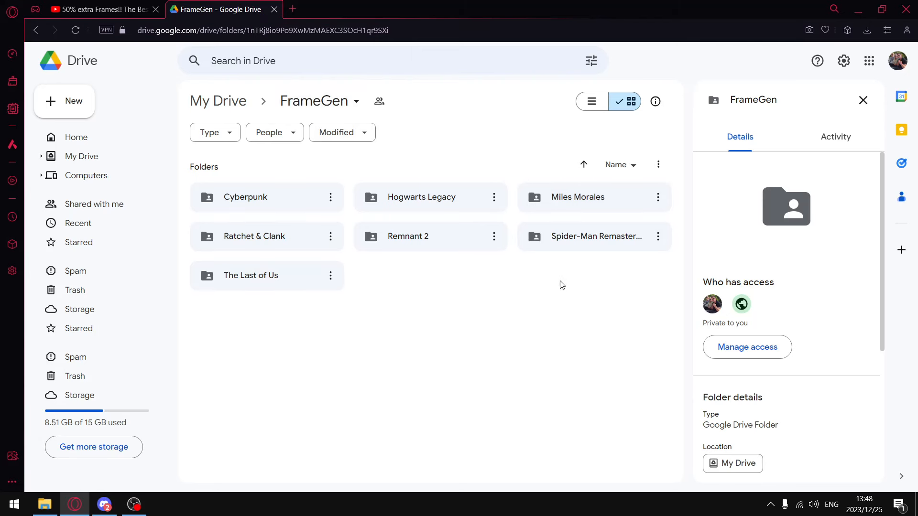
{"action": "mouse_move", "coordinate": [596, 236]}
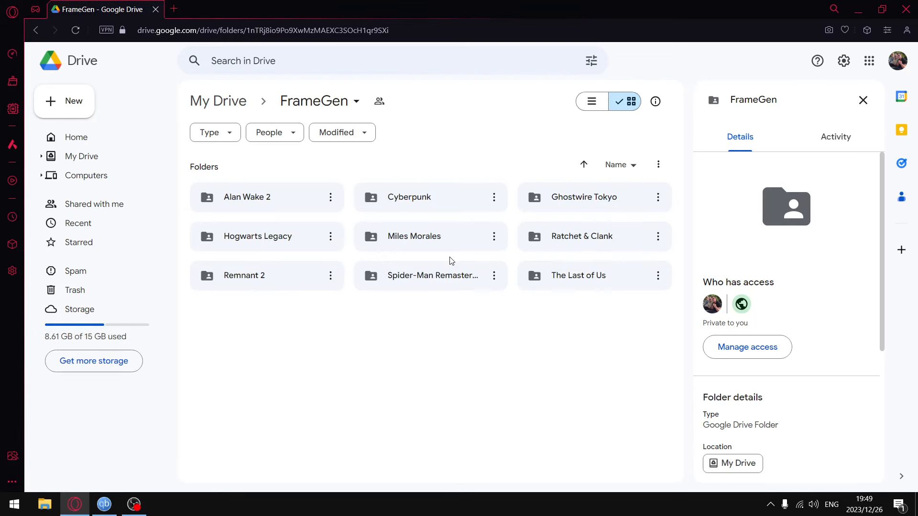
{"action": "mouse_move", "coordinate": [156, 266]}
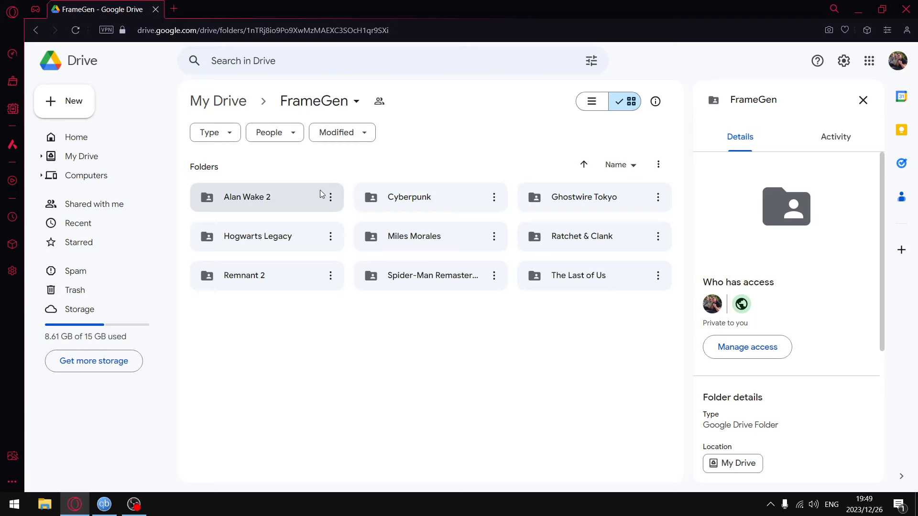
{"action": "mouse_move", "coordinate": [272, 201]}
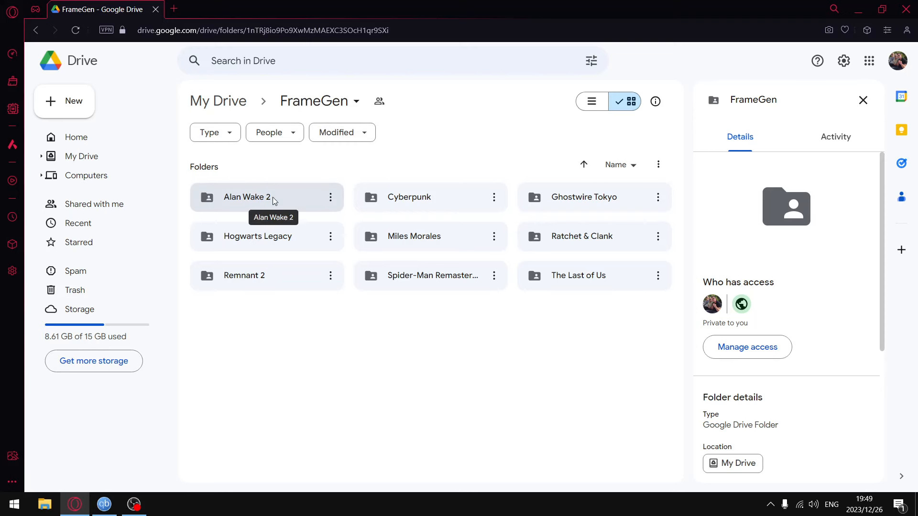
{"action": "double_click", "coordinate": [246, 197]}
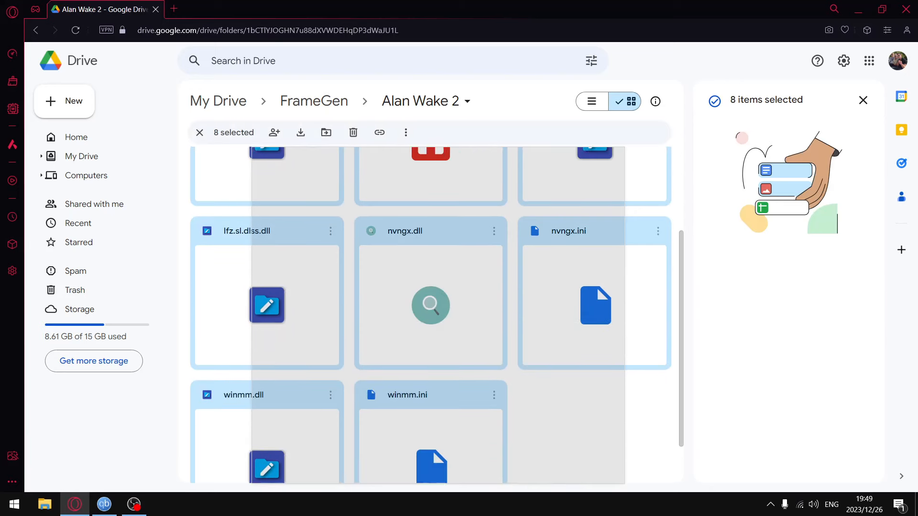
{"action": "scroll", "scroll_direction": "down", "scroll_amount": 3}
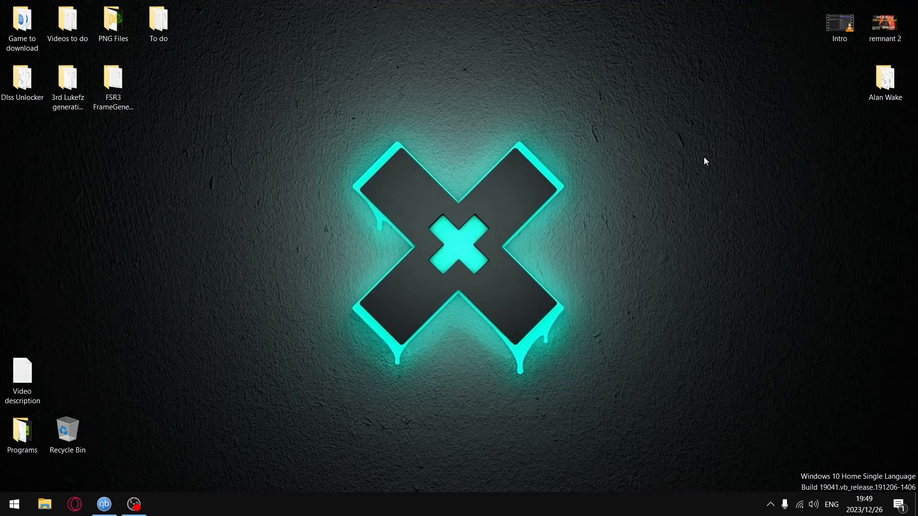
Select all eight mod files in the desktop Alan Wake folder for copying
{"action": "double_click", "coordinate": [885, 77]}
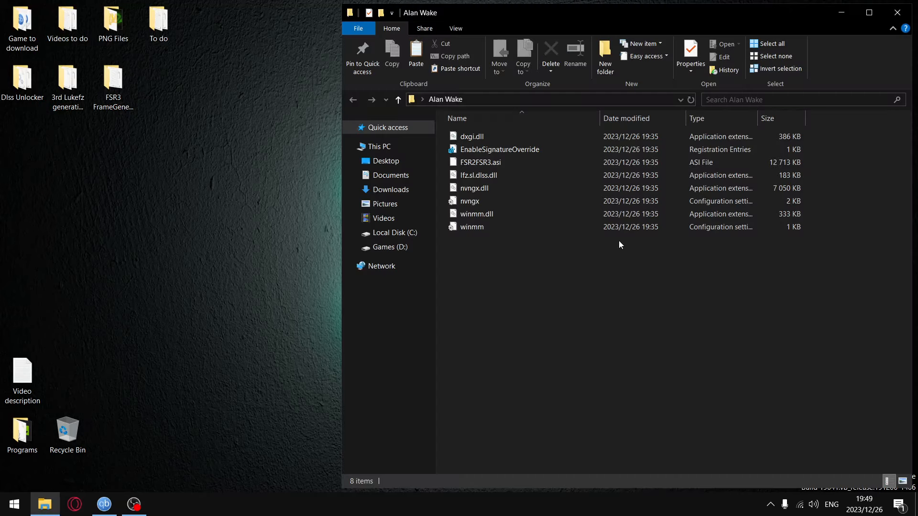
{"action": "left_click_drag", "start_coordinate": [527, 173], "coordinate": [620, 245]}
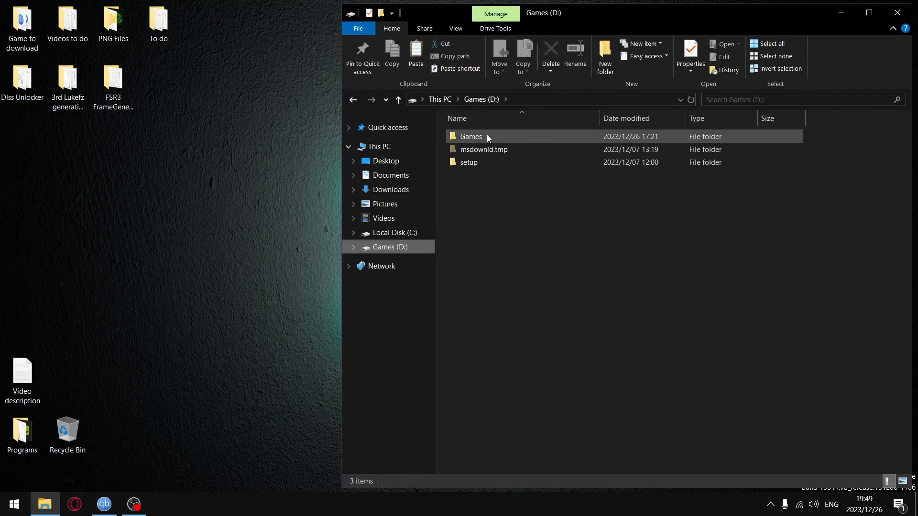
Paste the eight mod files into D:\Games\Alan Wake 2 - Deluxe Edition\AlanWake2
{"action": "double_click", "coordinate": [470, 136]}
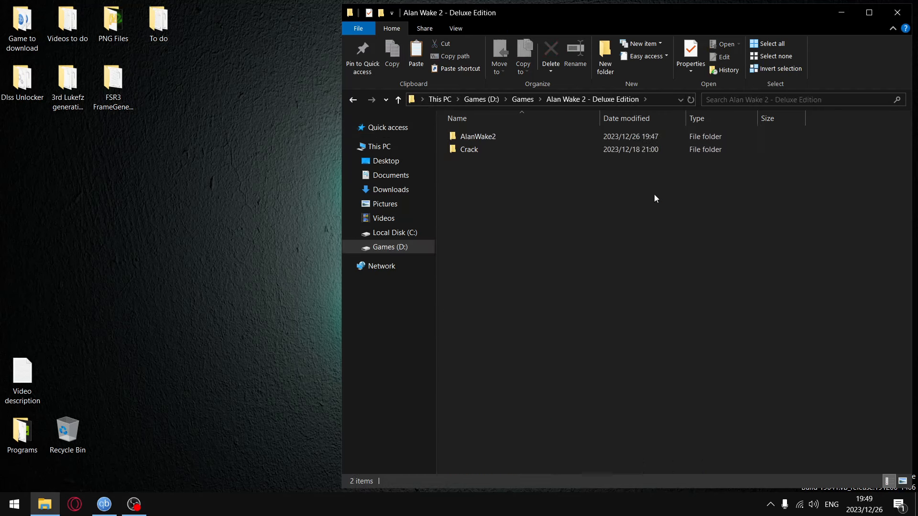
{"action": "double_click", "coordinate": [478, 136]}
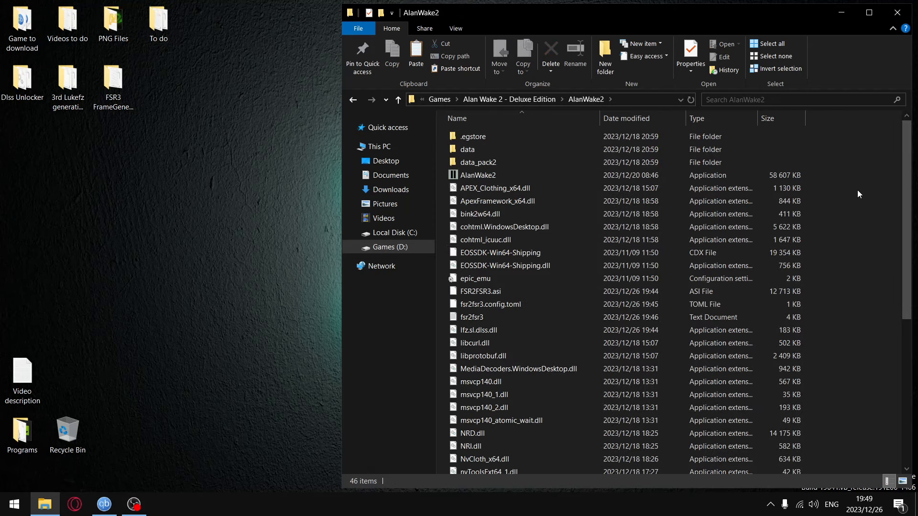
{"action": "right_click", "coordinate": [858, 194]}
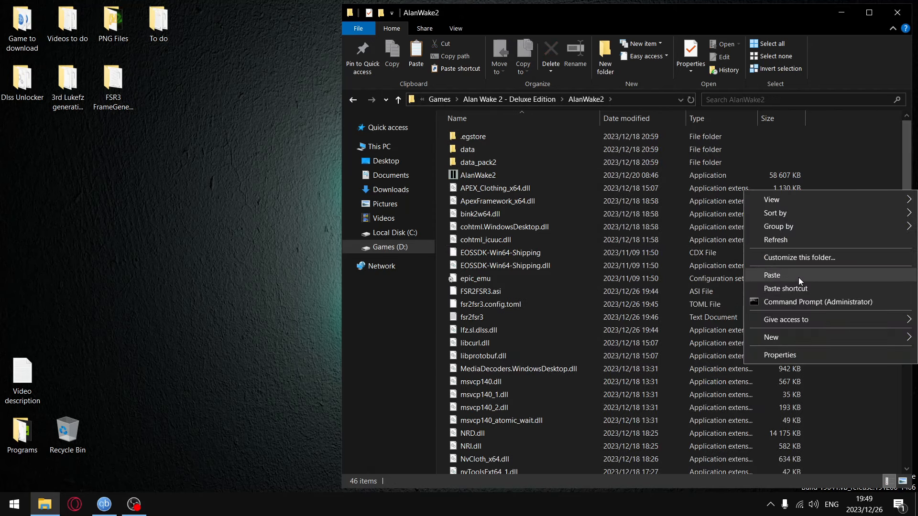
{"action": "left_click", "coordinate": [773, 275]}
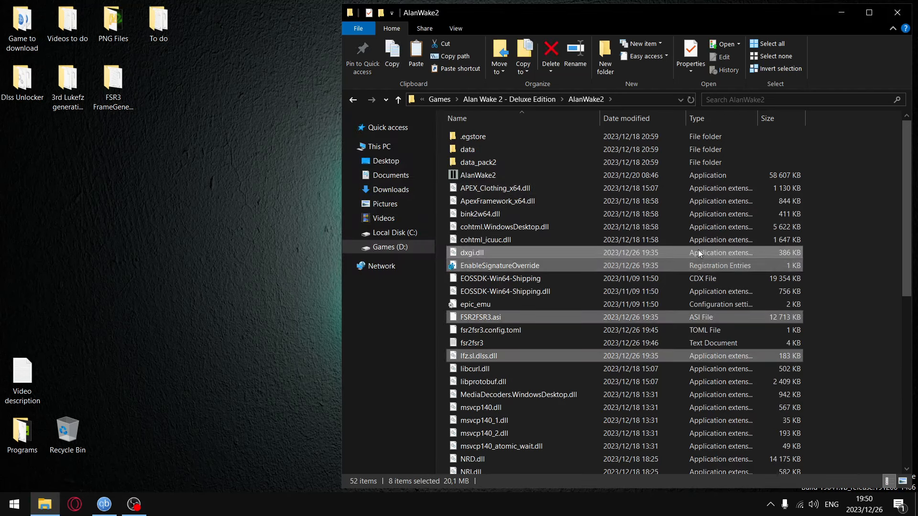
Merge EnableSignatureOverride.reg from the game folder into the registry, then start a Windows search
{"action": "left_click", "coordinate": [500, 278]}
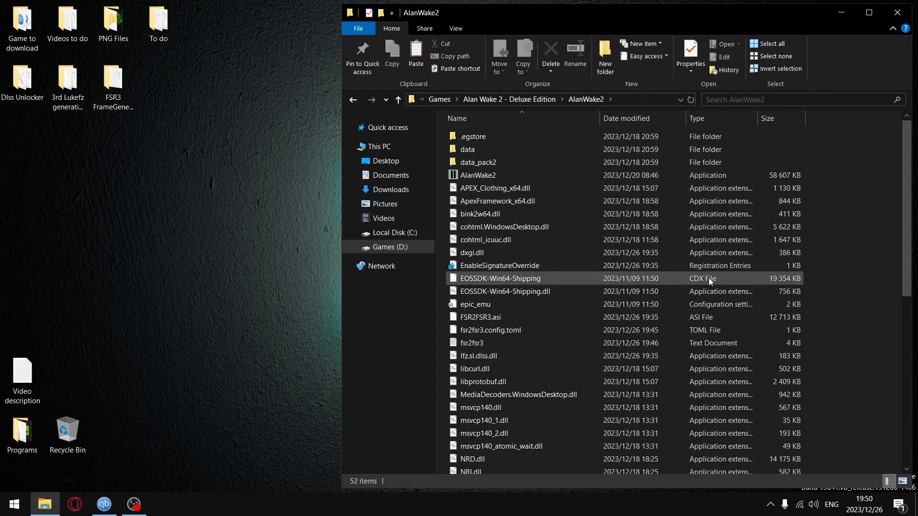
{"action": "mouse_move", "coordinate": [499, 265]}
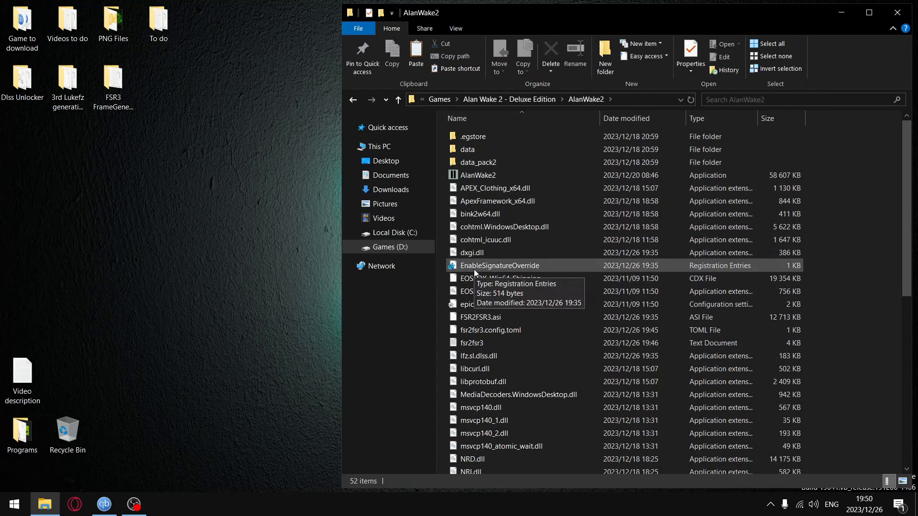
{"action": "double_click", "coordinate": [499, 264]}
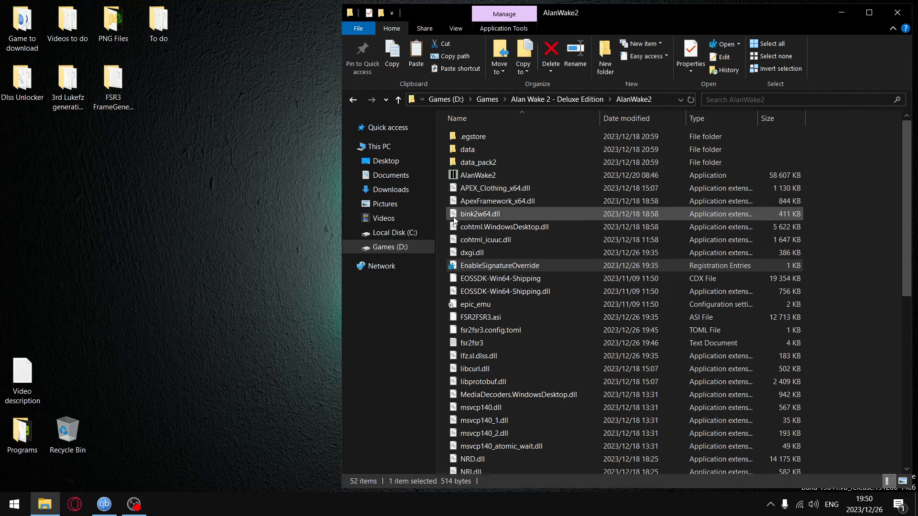
{"action": "left_click", "coordinate": [12, 504]}
{"action": "type", "text": "show"}
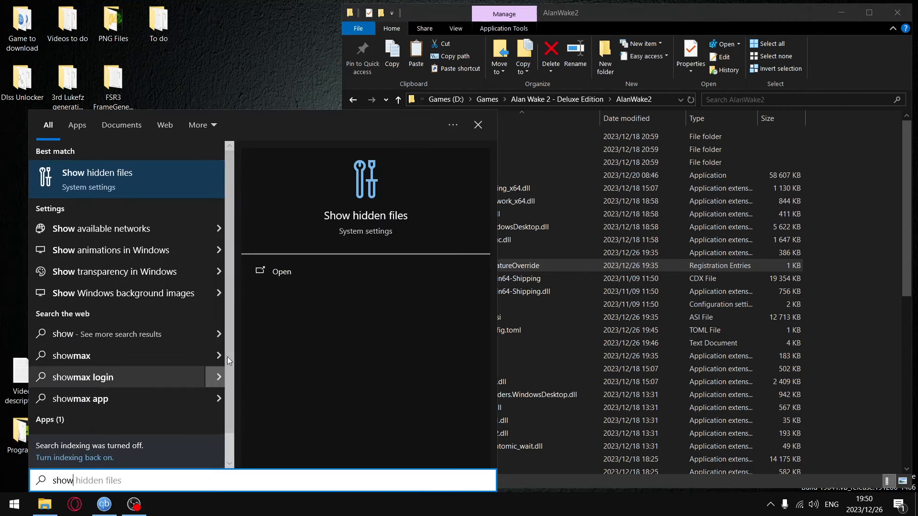
Choose the Show hidden files system setting from the search results
{"action": "left_click", "coordinate": [97, 179]}
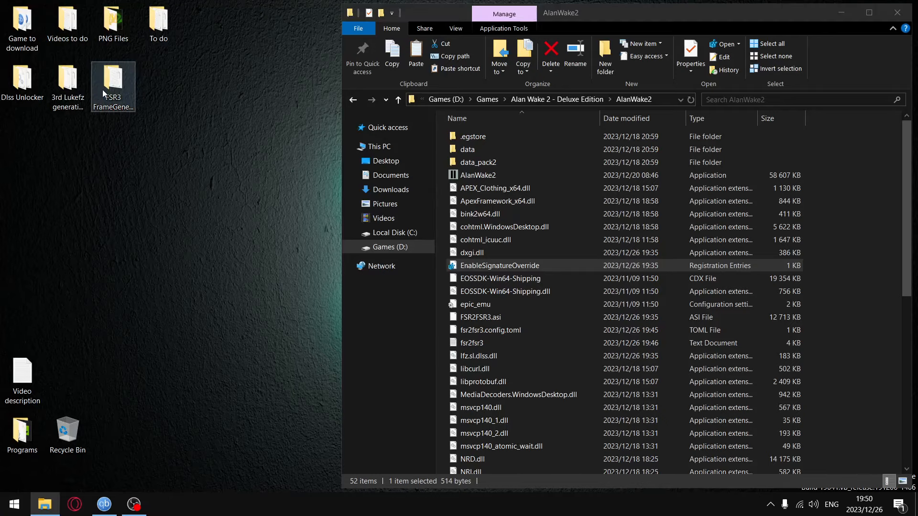
{"action": "double_click", "coordinate": [113, 79]}
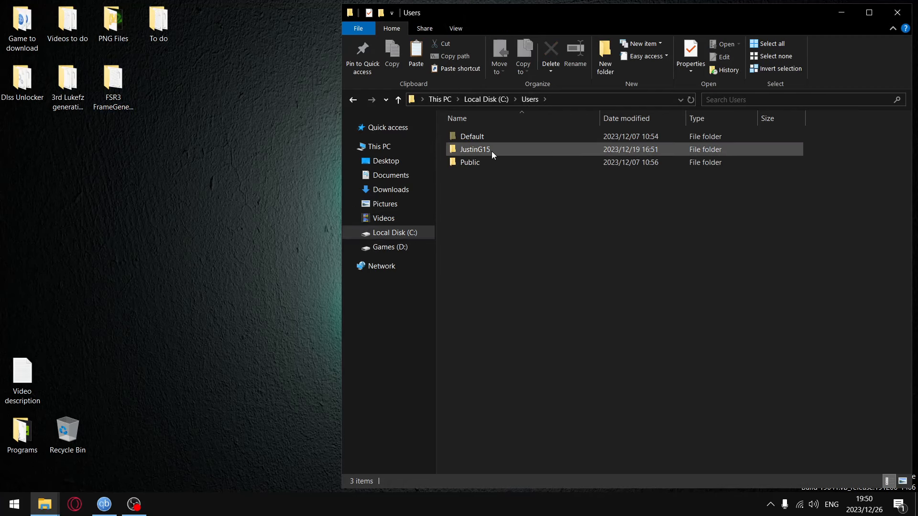
{"action": "double_click", "coordinate": [474, 149]}
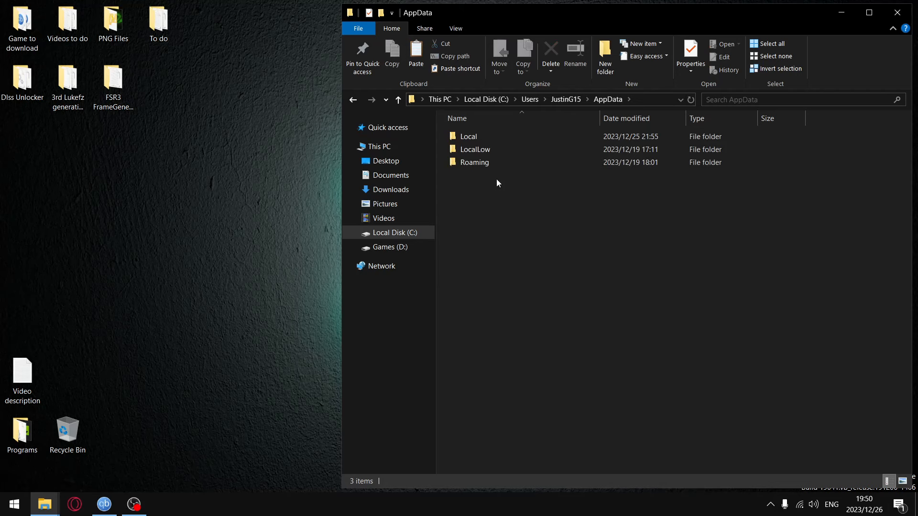
{"action": "double_click", "coordinate": [468, 136]}
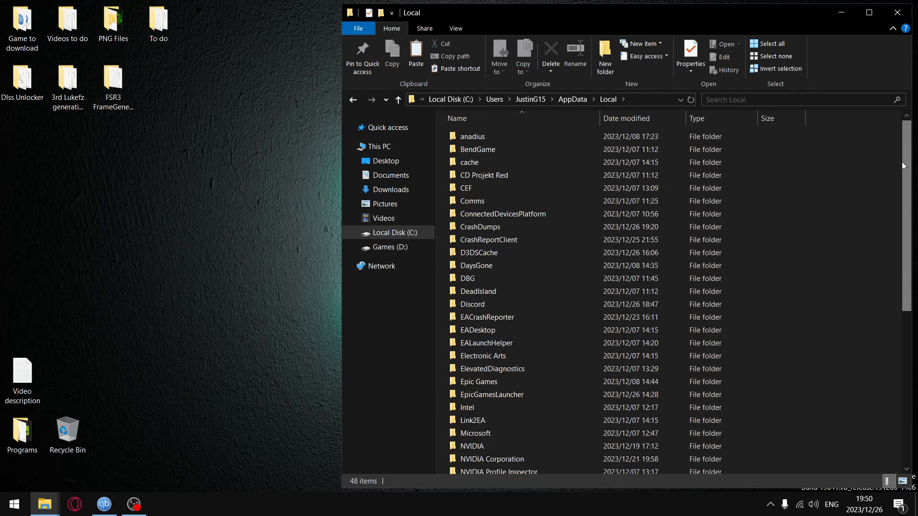
{"action": "scroll", "scroll_direction": "down", "scroll_amount": 3}
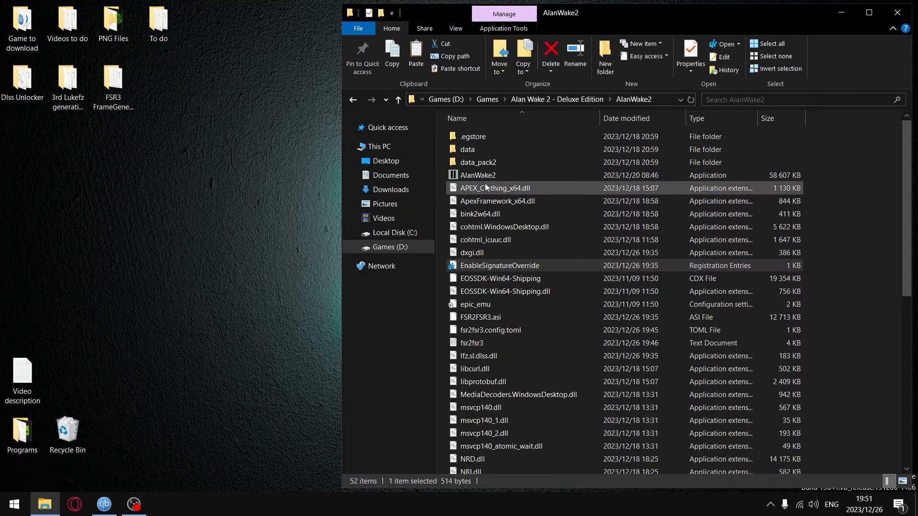
Launch Alan Wake 2 and accept the GPU Recommended Features Missing warning to load in
{"action": "double_click", "coordinate": [478, 175]}
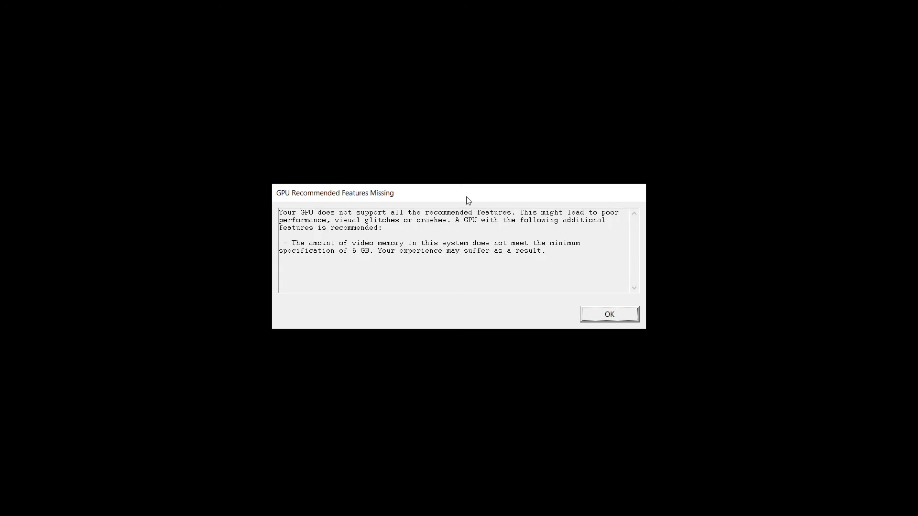
{"action": "left_click", "coordinate": [608, 314]}
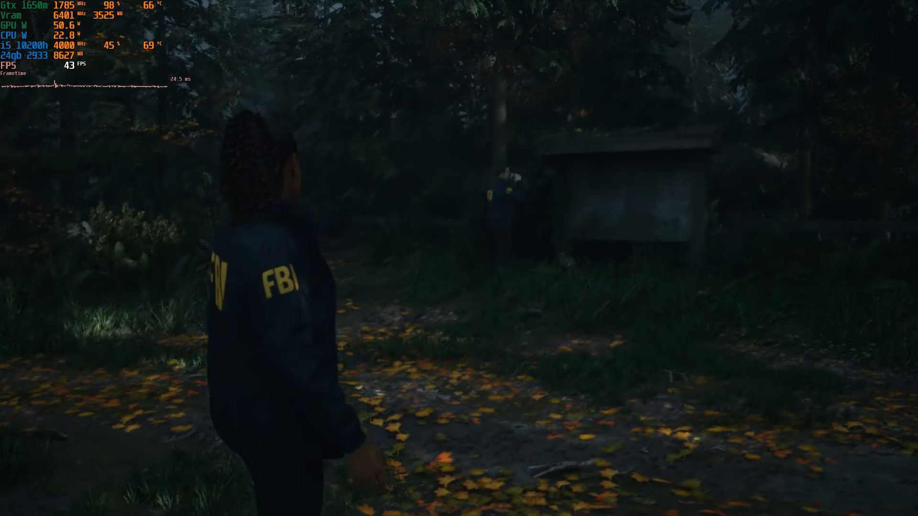
Pause and set Render Resolution to 960X540 (PERFORMANCE) in the Graphics options
{"action": "key", "text": "Escape"}
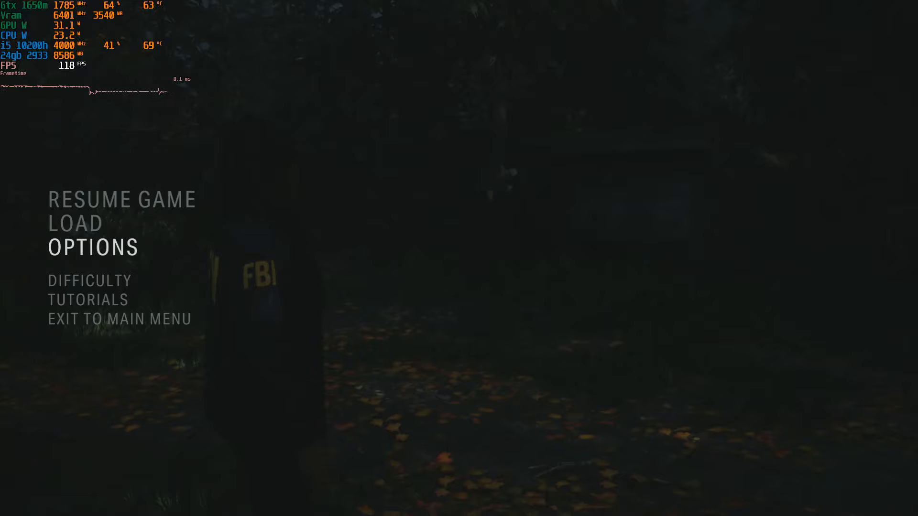
{"action": "left_click", "coordinate": [92, 247]}
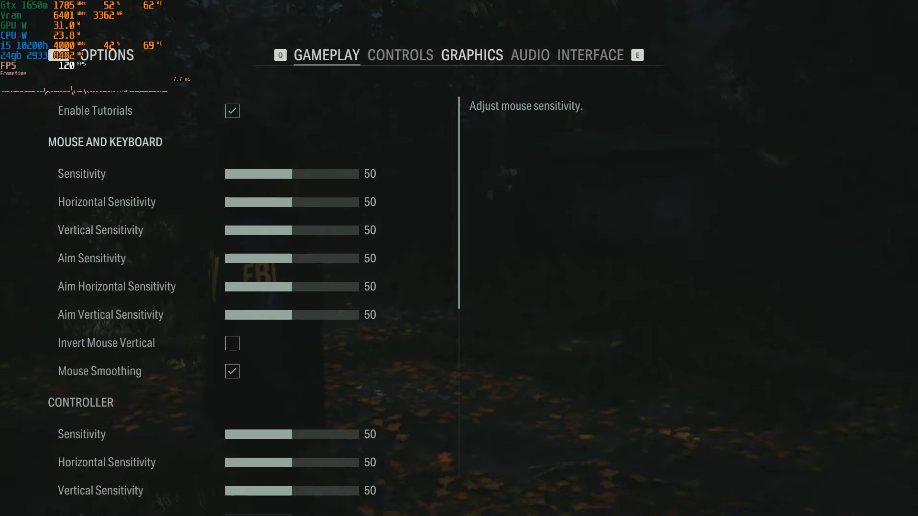
{"action": "left_click", "coordinate": [471, 55]}
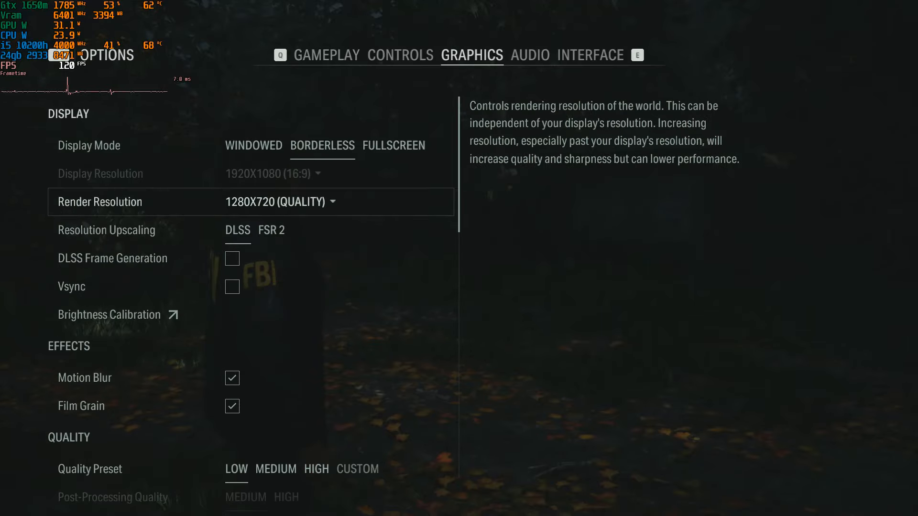
{"action": "left_click", "coordinate": [282, 202]}
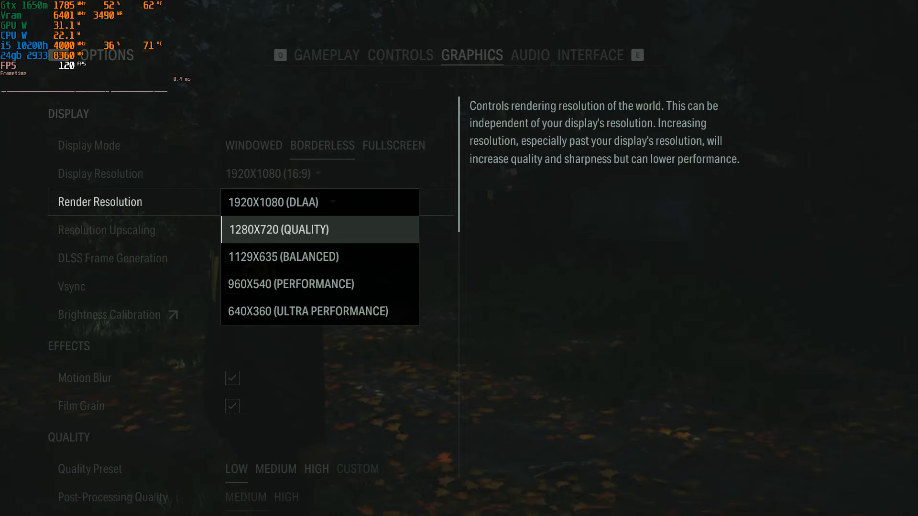
{"action": "mouse_move", "coordinate": [291, 283]}
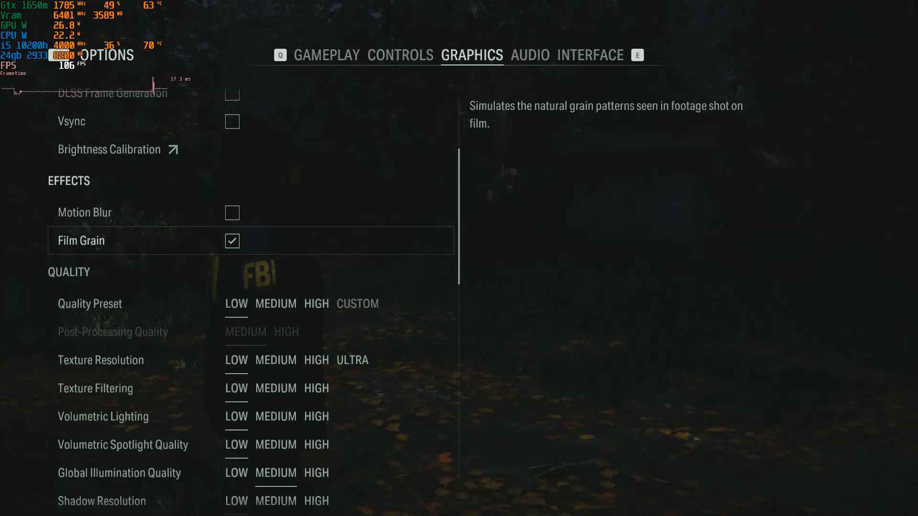
Switch off Film Grain and SSAO in the graphics settings
{"action": "left_click", "coordinate": [231, 241]}
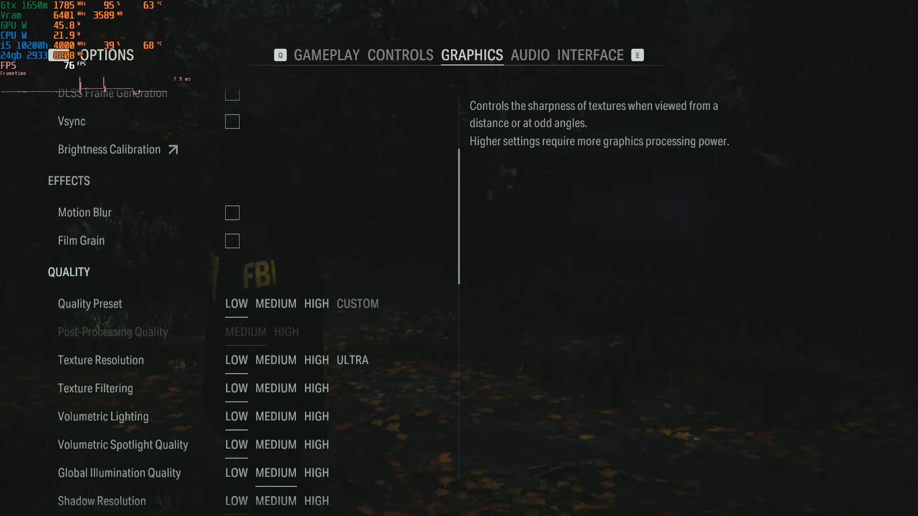
{"action": "scroll", "scroll_direction": "down", "scroll_amount": 3}
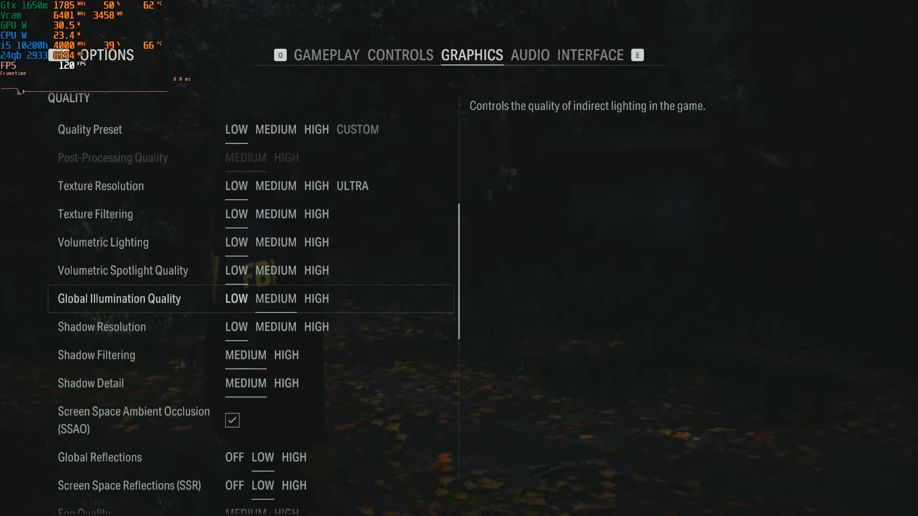
{"action": "scroll", "scroll_direction": "down", "scroll_amount": 3}
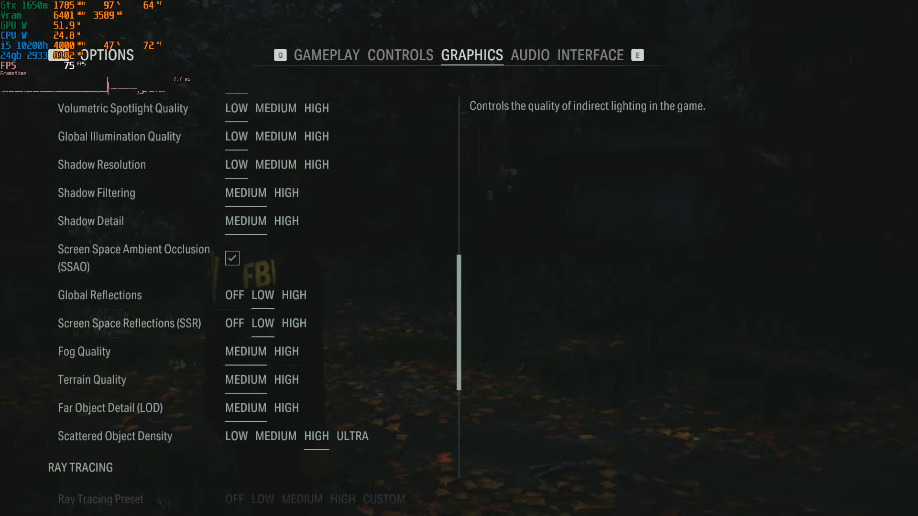
{"action": "left_click", "coordinate": [231, 258]}
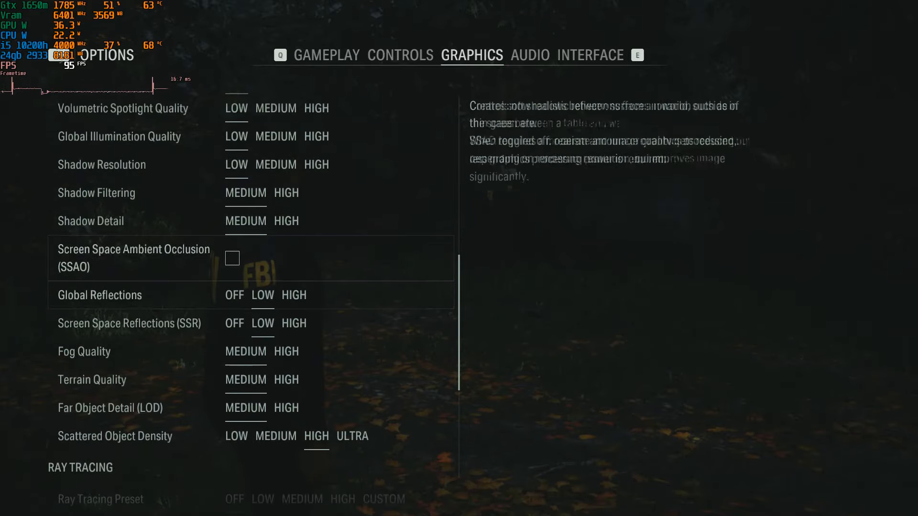
{"action": "mouse_move", "coordinate": [129, 323]}
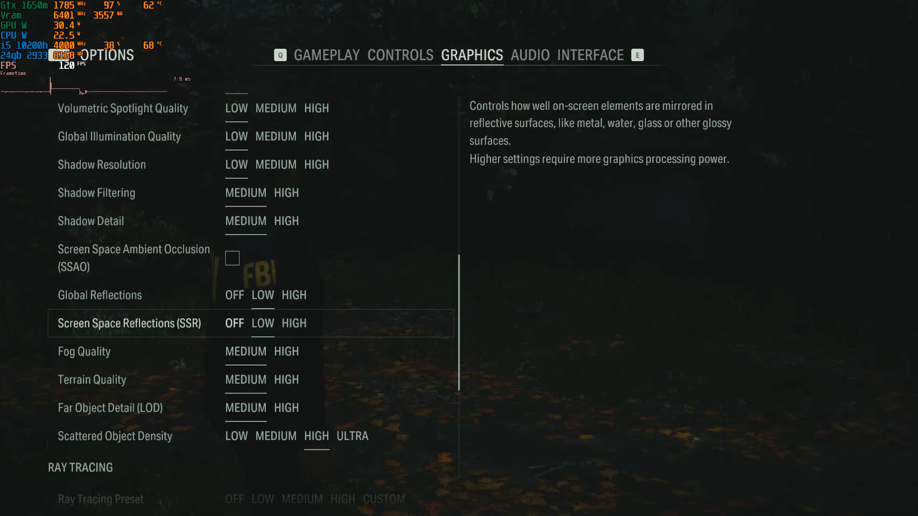
{"action": "mouse_move", "coordinate": [109, 407]}
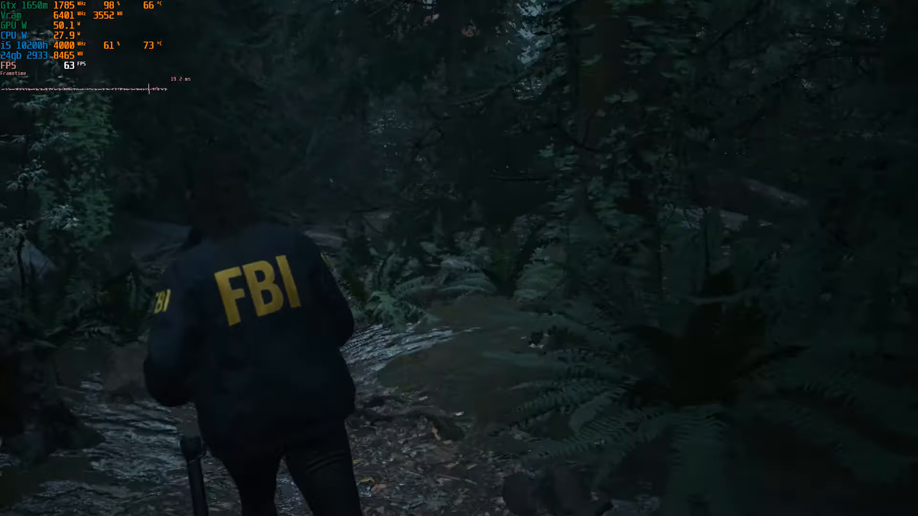
Pause again and look through the Graphics tab of the options
{"action": "key", "text": "Escape"}
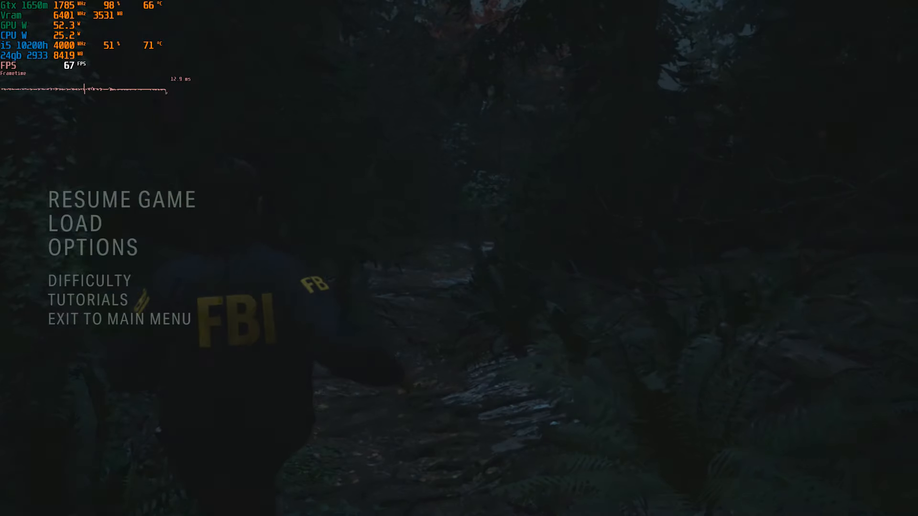
{"action": "left_click", "coordinate": [93, 247]}
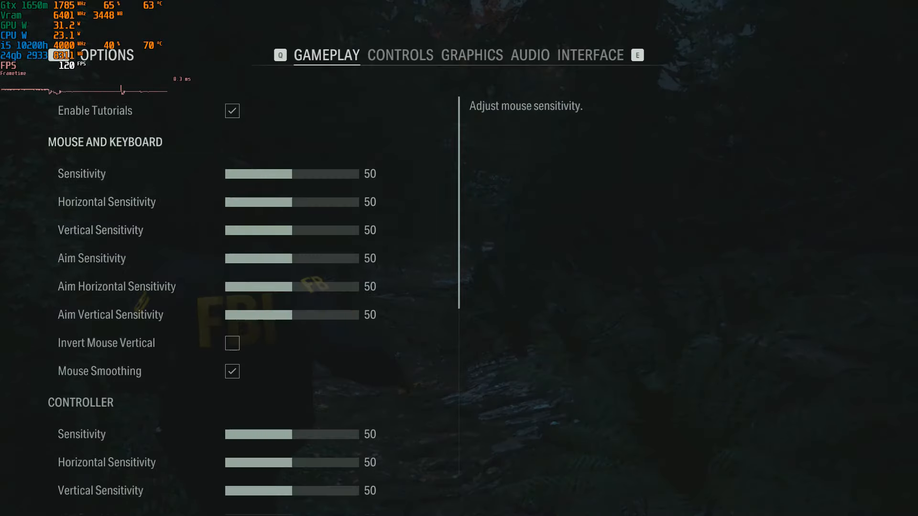
{"action": "left_click", "coordinate": [471, 56]}
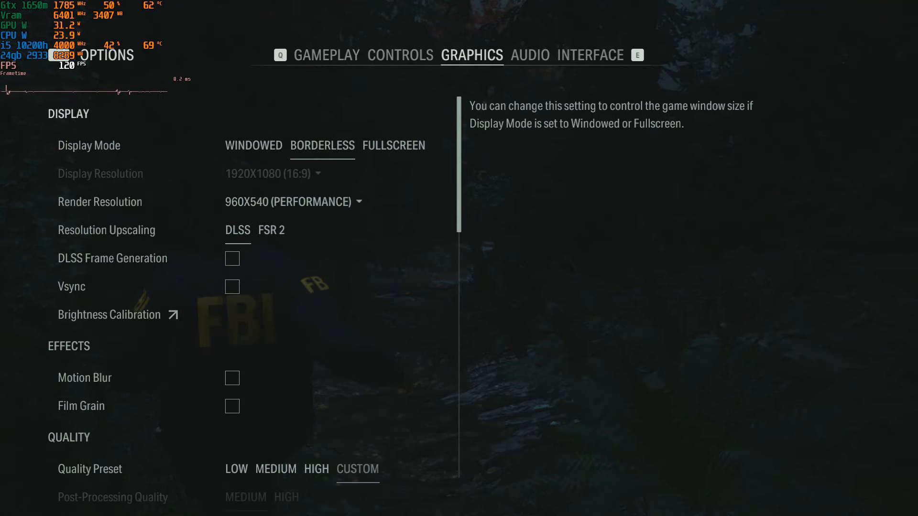
{"action": "scroll", "scroll_direction": "down", "scroll_amount": 3}
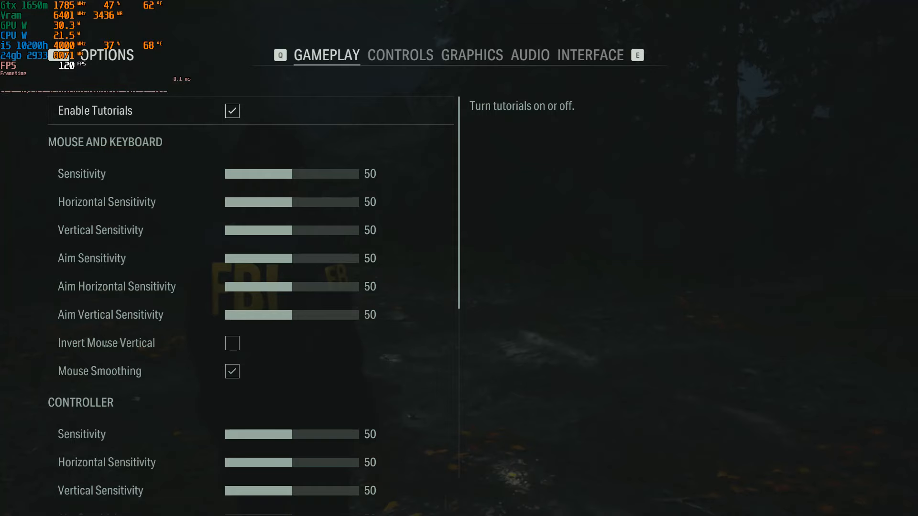
Review the reduced graphics quality settings and resume gameplay
{"action": "left_click", "coordinate": [471, 54]}
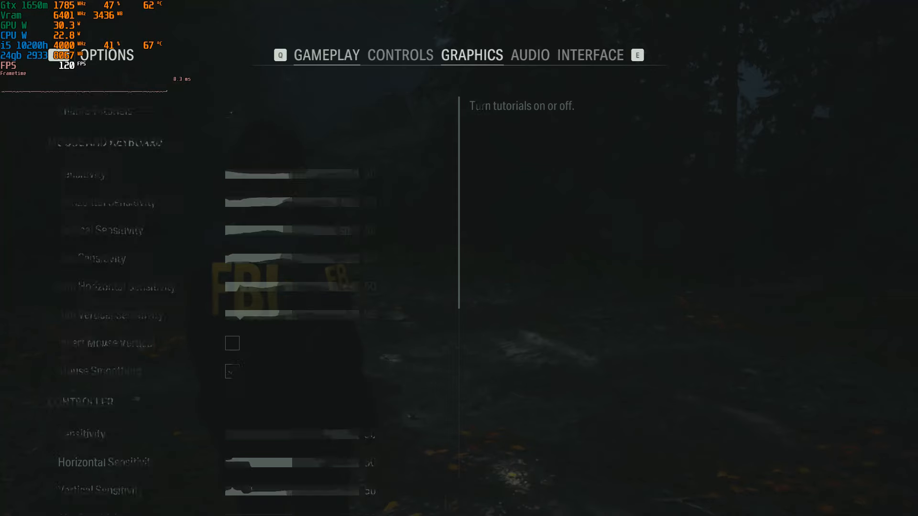
{"action": "left_click", "coordinate": [472, 55]}
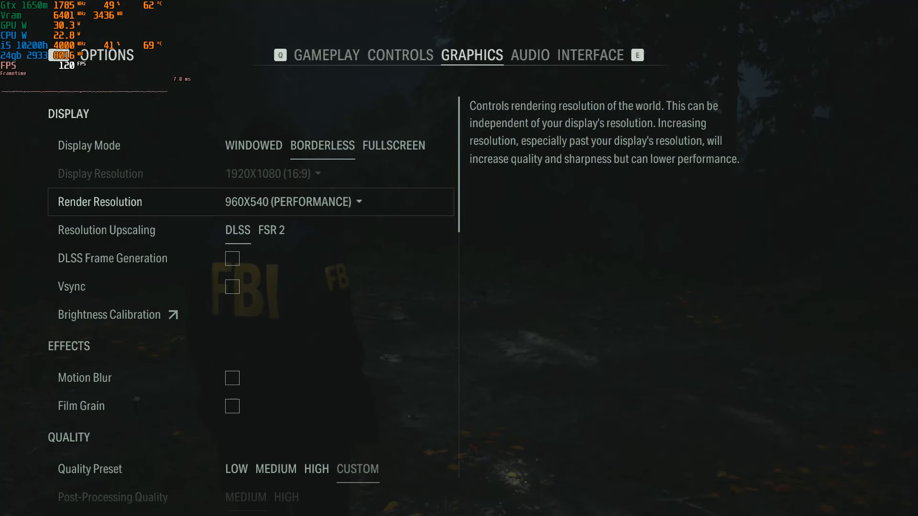
{"action": "mouse_move", "coordinate": [107, 230]}
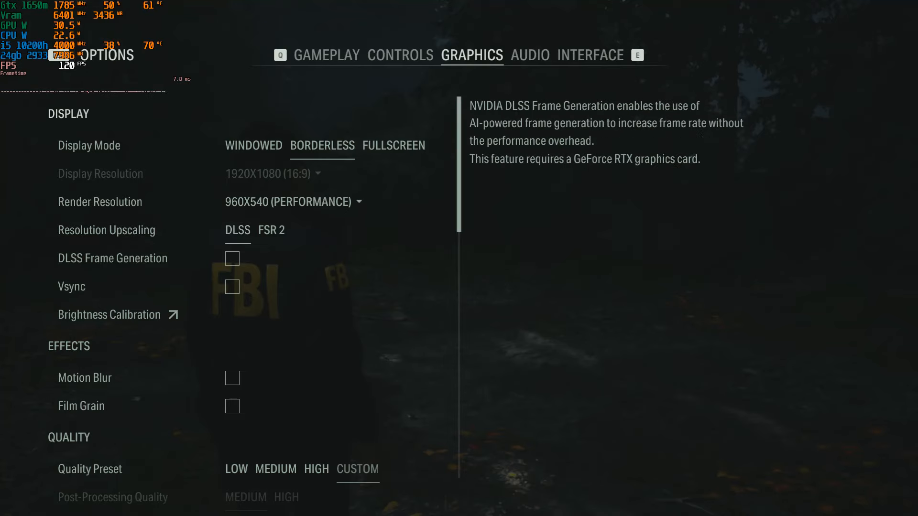
{"action": "scroll", "scroll_direction": "down", "scroll_amount": 3}
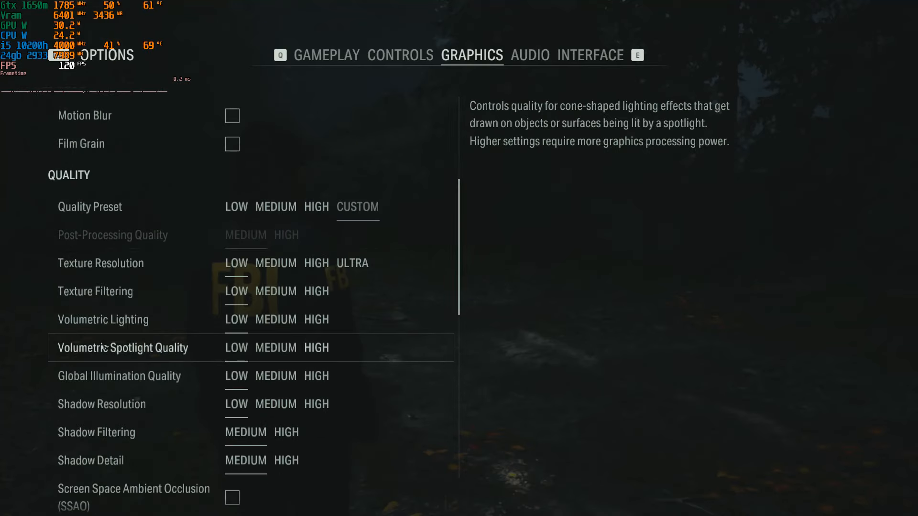
{"action": "scroll", "scroll_direction": "down", "scroll_amount": 3}
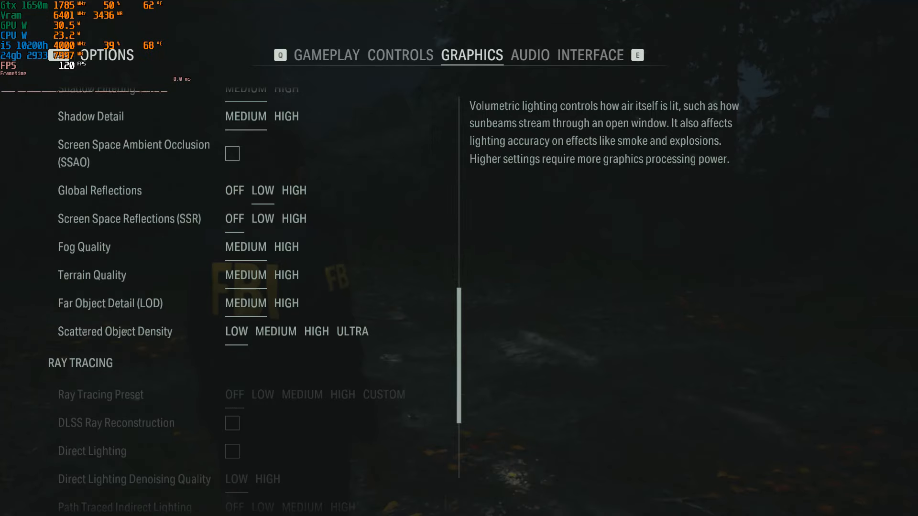
{"action": "mouse_move", "coordinate": [129, 217]}
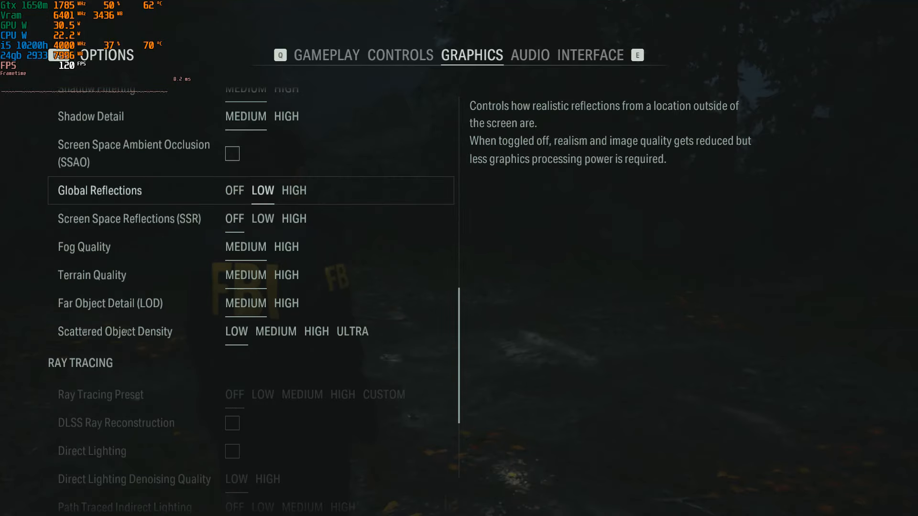
{"action": "mouse_move", "coordinate": [129, 218]}
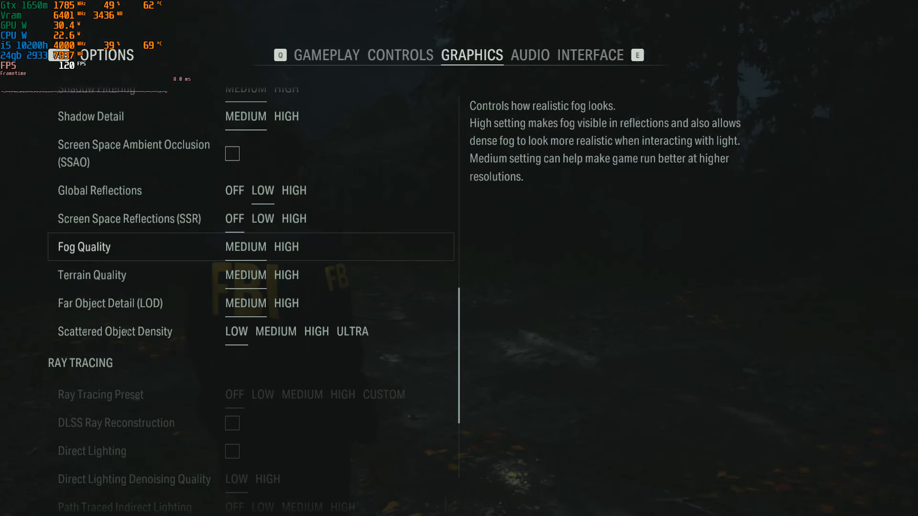
{"action": "mouse_move", "coordinate": [115, 332]}
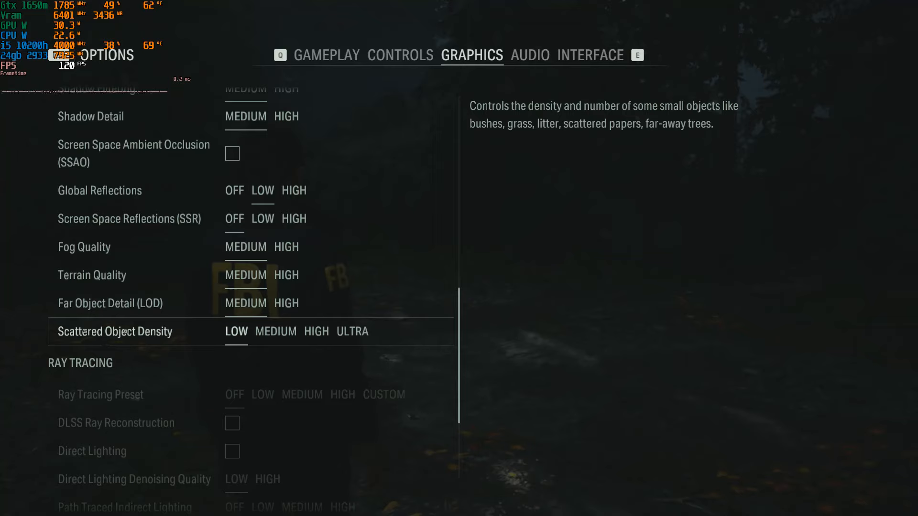
{"action": "key", "text": "Escape"}
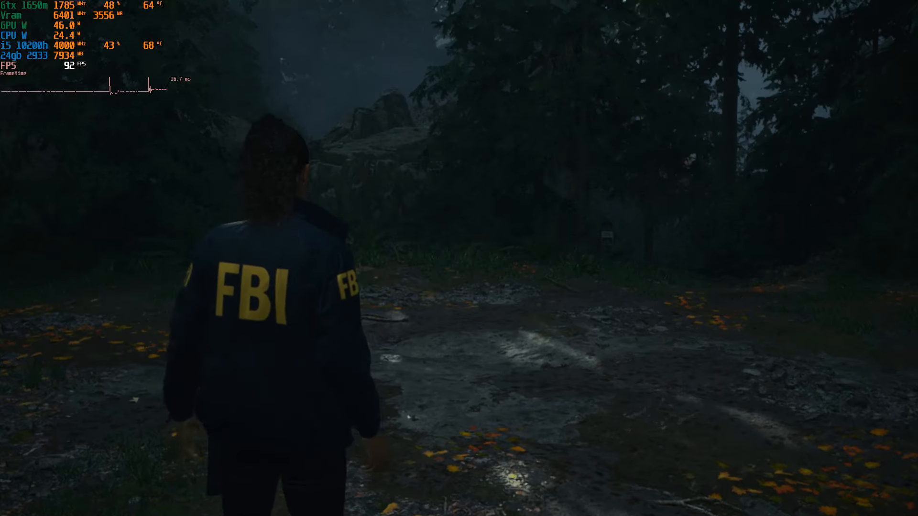